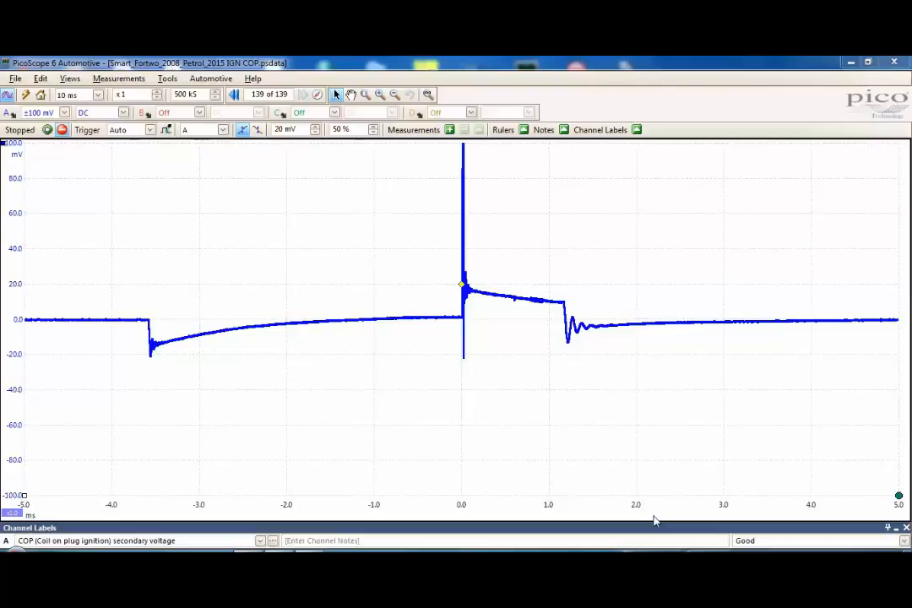
{"action": "mouse_move", "coordinate": [395, 487]}
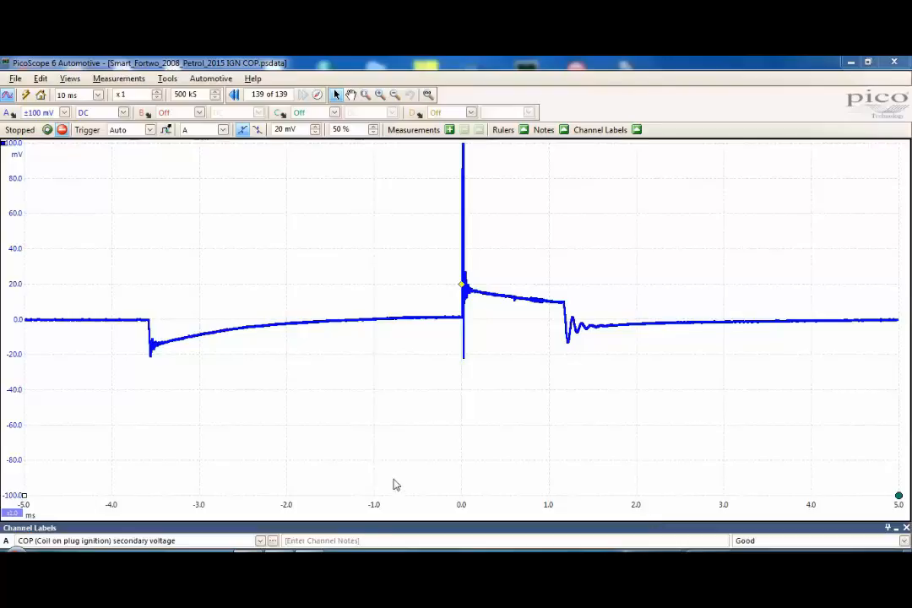
{"action": "mouse_move", "coordinate": [16, 78]}
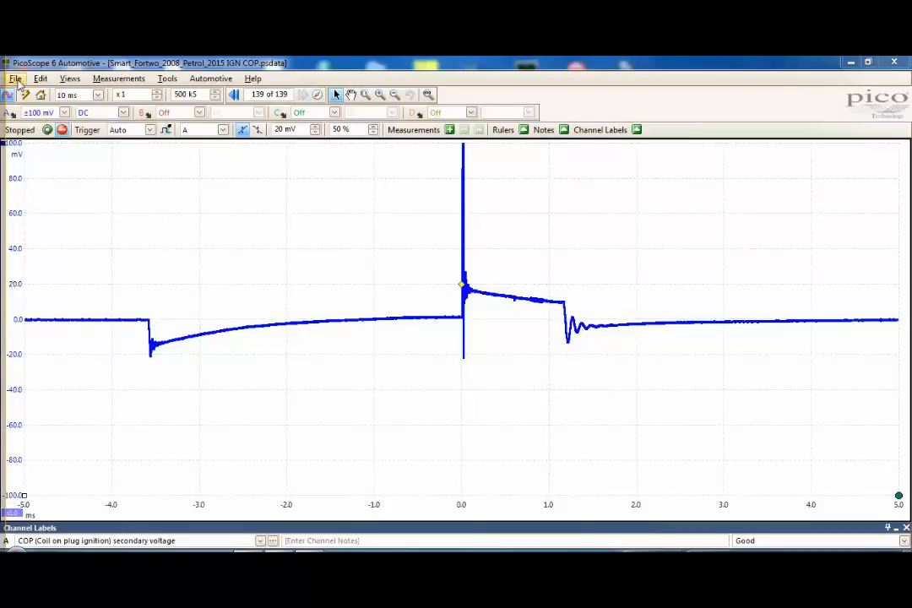
Step: Launch the Waveform Library Browser from the File menu, reaching its forum Login page
{"action": "left_click", "coordinate": [13, 77]}
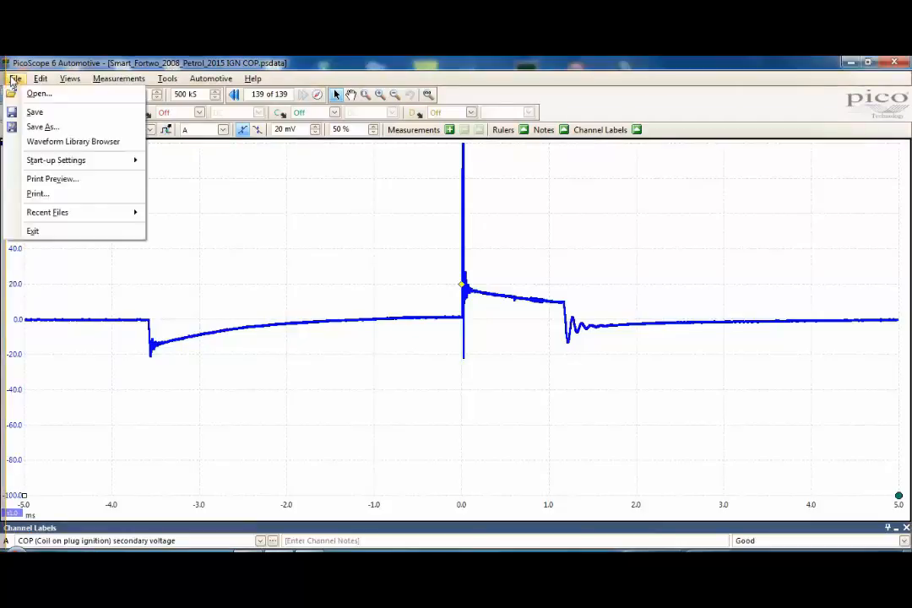
{"action": "mouse_move", "coordinate": [33, 112]}
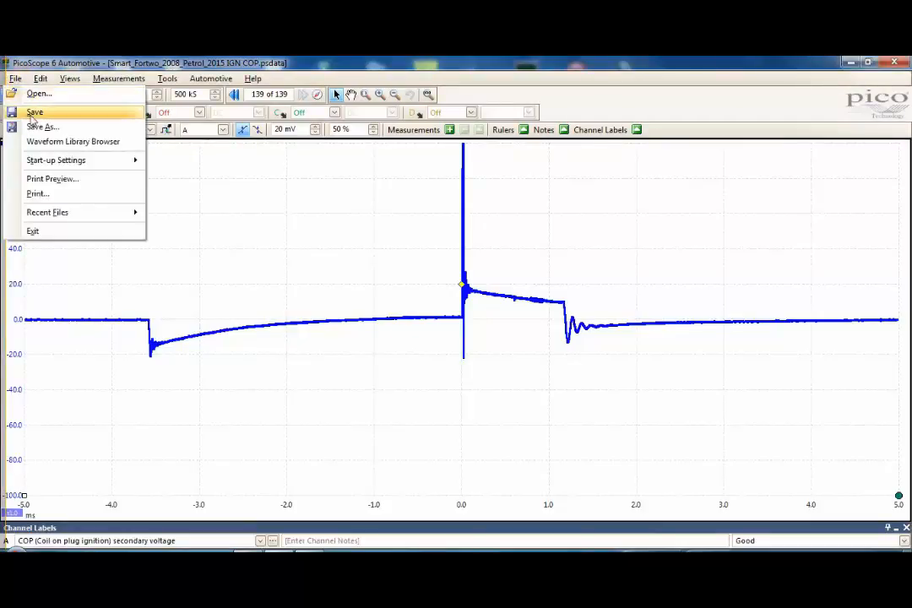
{"action": "mouse_move", "coordinate": [73, 141]}
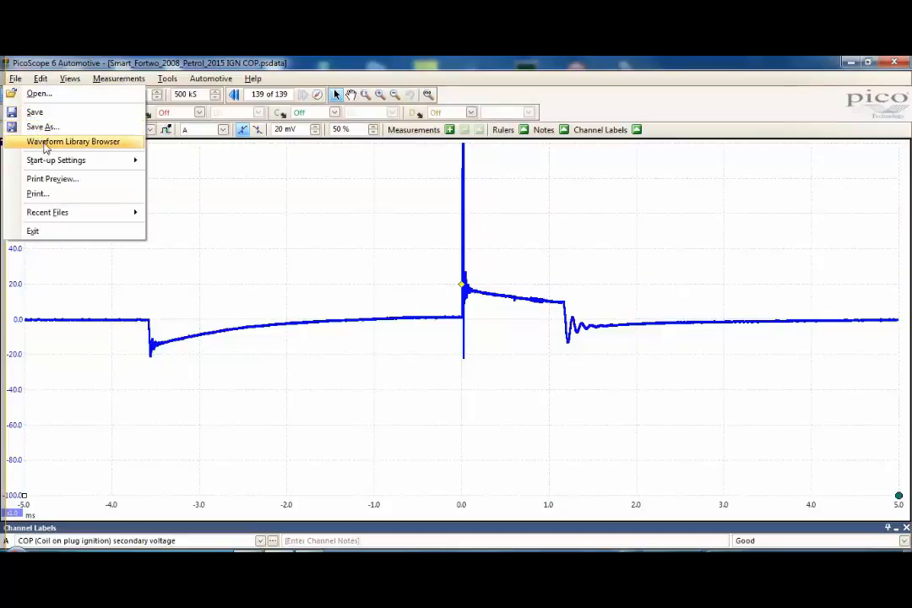
{"action": "left_click", "coordinate": [73, 141]}
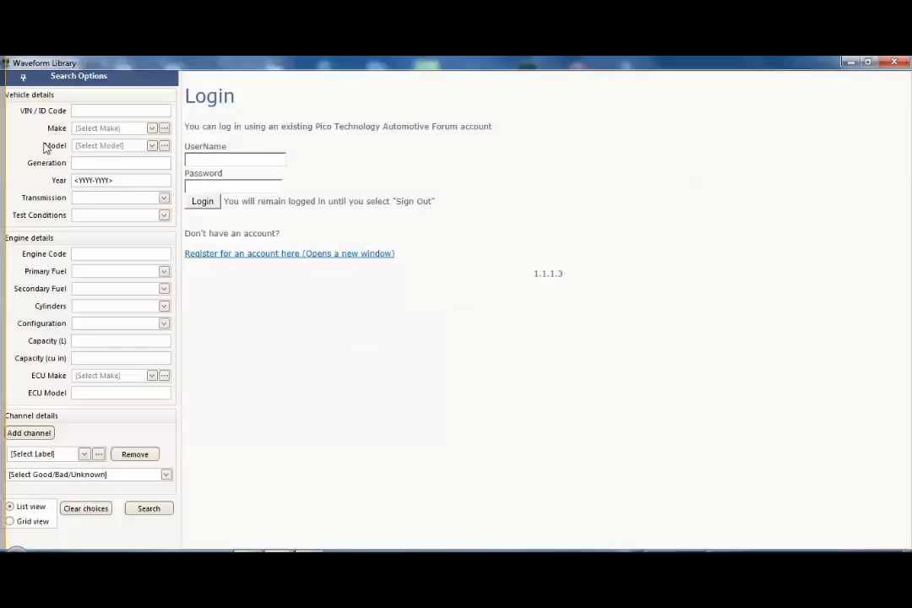
{"action": "mouse_move", "coordinate": [58, 145]}
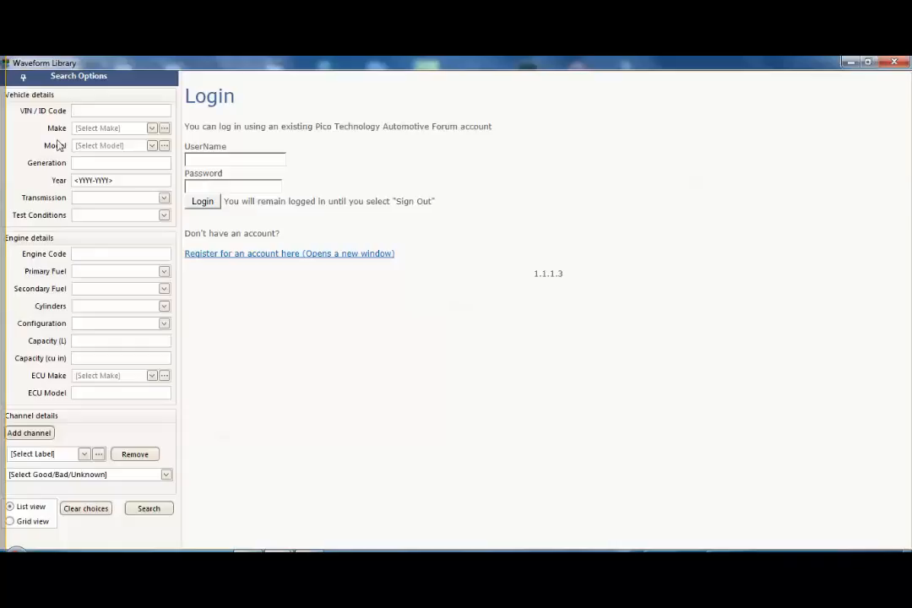
{"action": "mouse_move", "coordinate": [246, 258]}
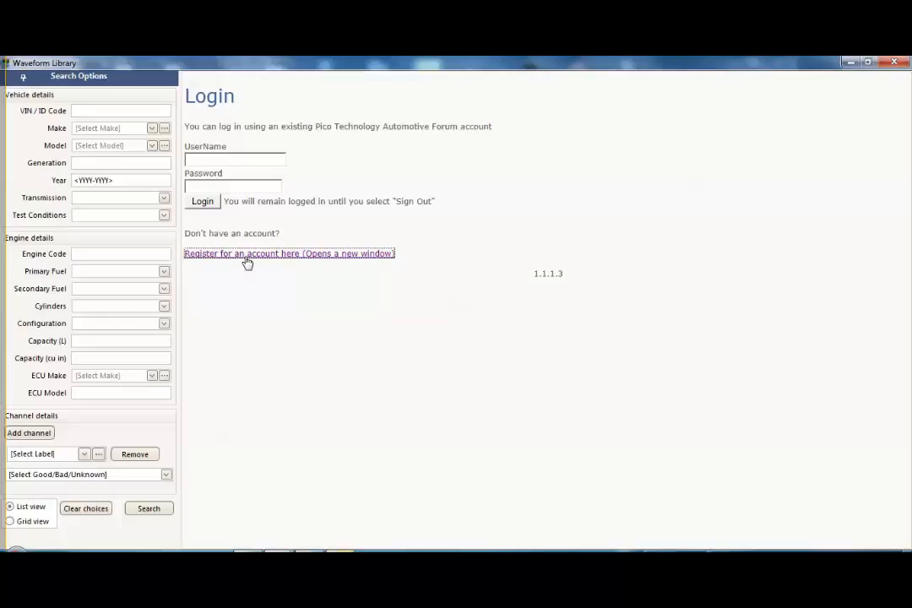
{"action": "mouse_move", "coordinate": [310, 480]}
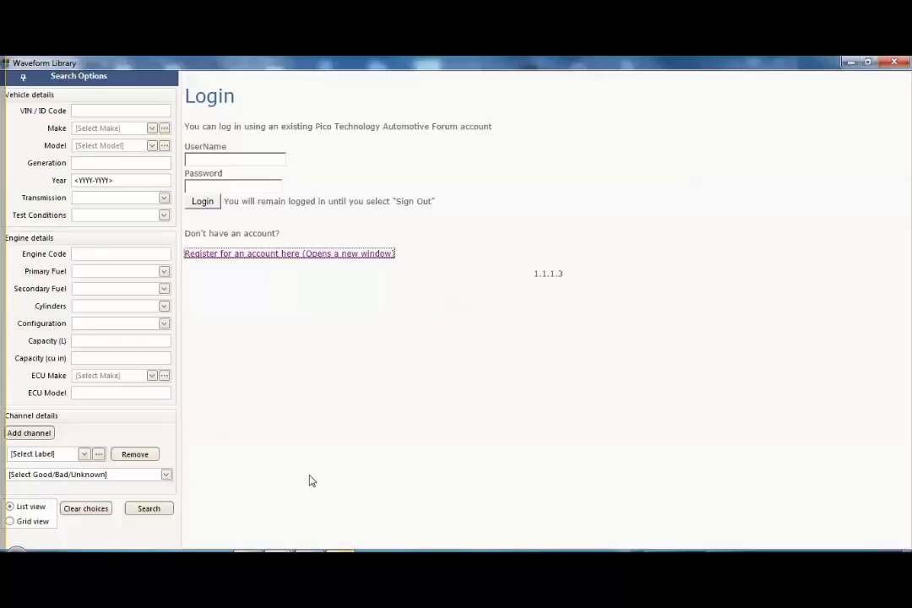
Step: Go to the picoauto.com forum registration page and scroll through its terms of use
{"action": "left_click", "coordinate": [289, 254]}
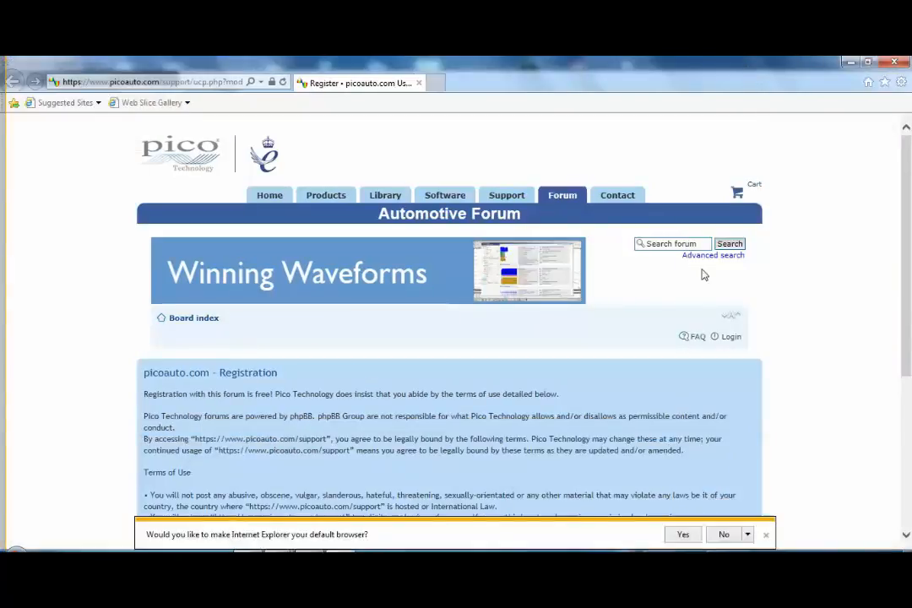
{"action": "left_click", "coordinate": [767, 534]}
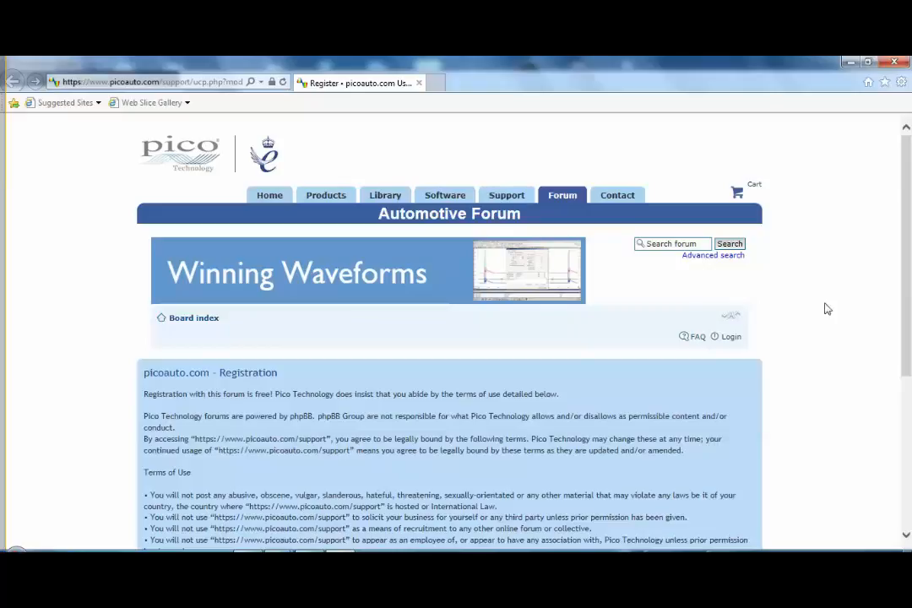
{"action": "scroll", "scroll_direction": "down", "scroll_amount": 3}
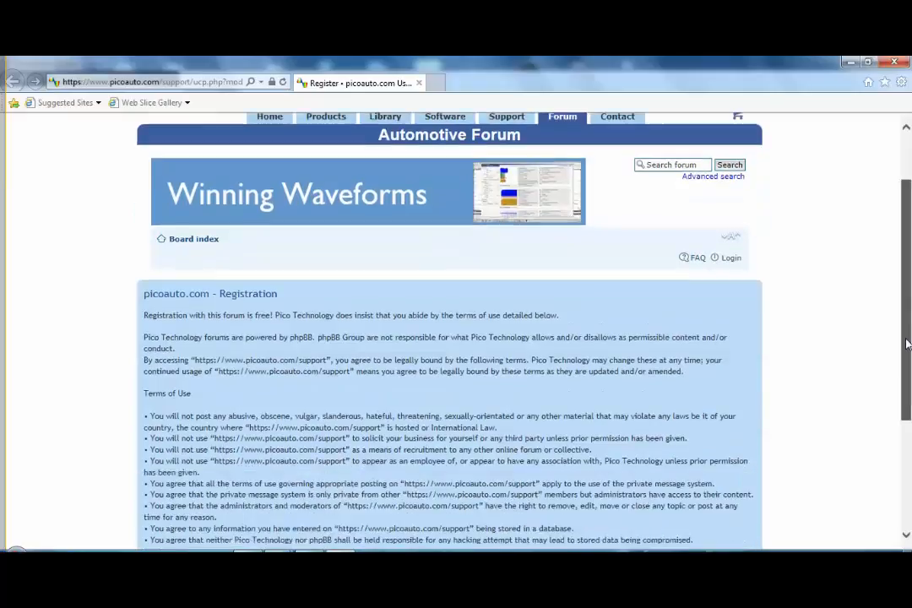
{"action": "scroll", "scroll_direction": "down", "scroll_amount": 3}
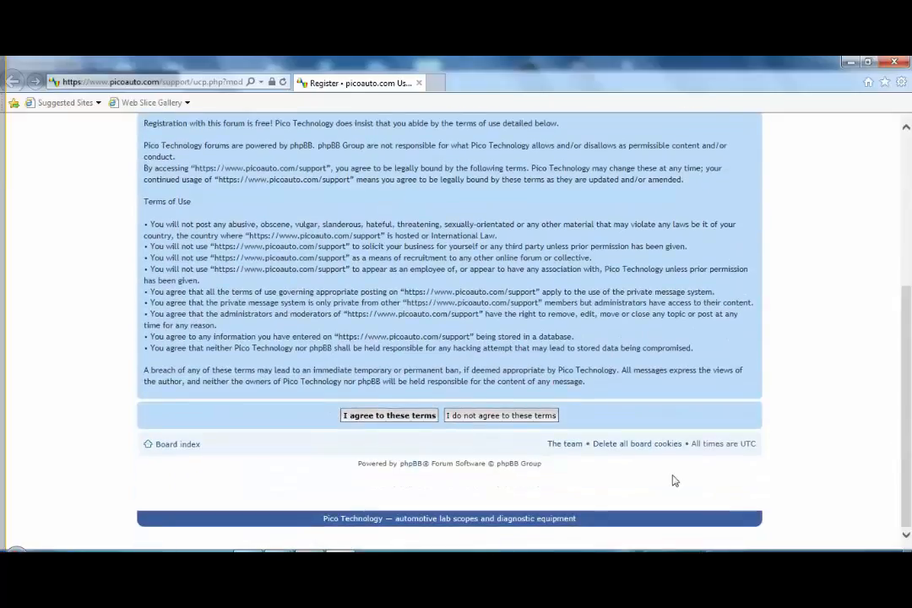
{"action": "mouse_move", "coordinate": [389, 415]}
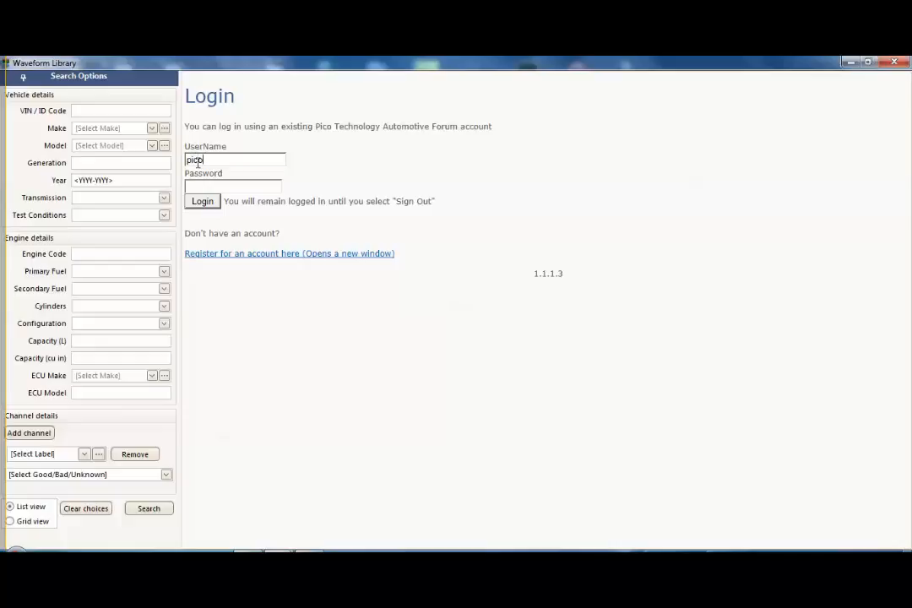
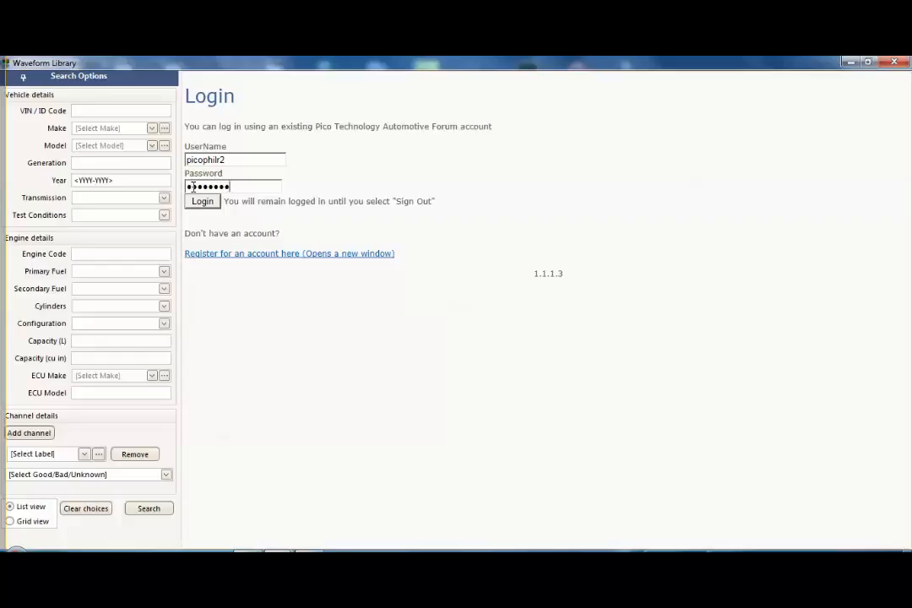
Step: Log in to the Waveform Library with the forum username 'philr2' and its password
{"action": "left_click", "coordinate": [203, 201]}
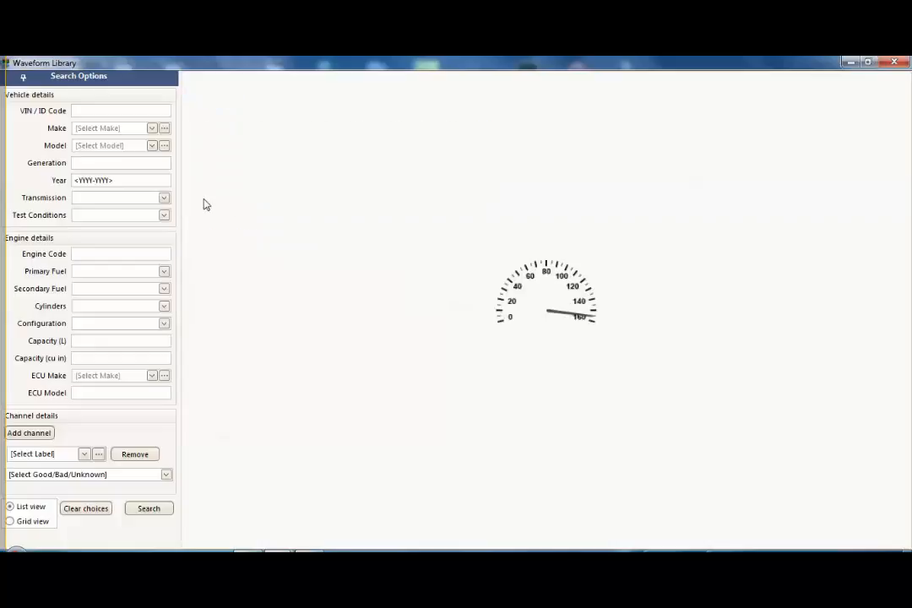
Step: Let the library load its 1891 waveforms, then close it to return to the ignition waveform
{"action": "left_click", "coordinate": [149, 507]}
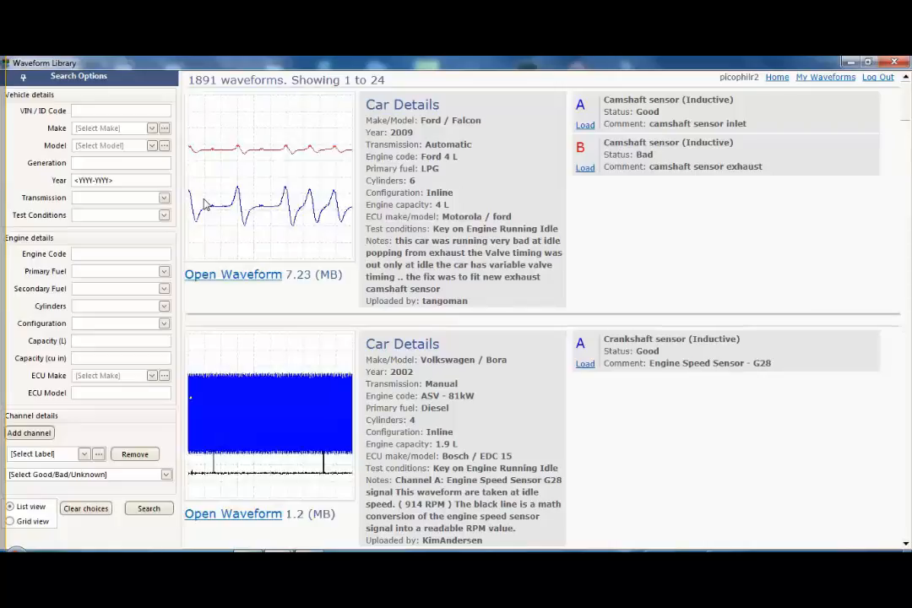
{"action": "mouse_move", "coordinate": [418, 206]}
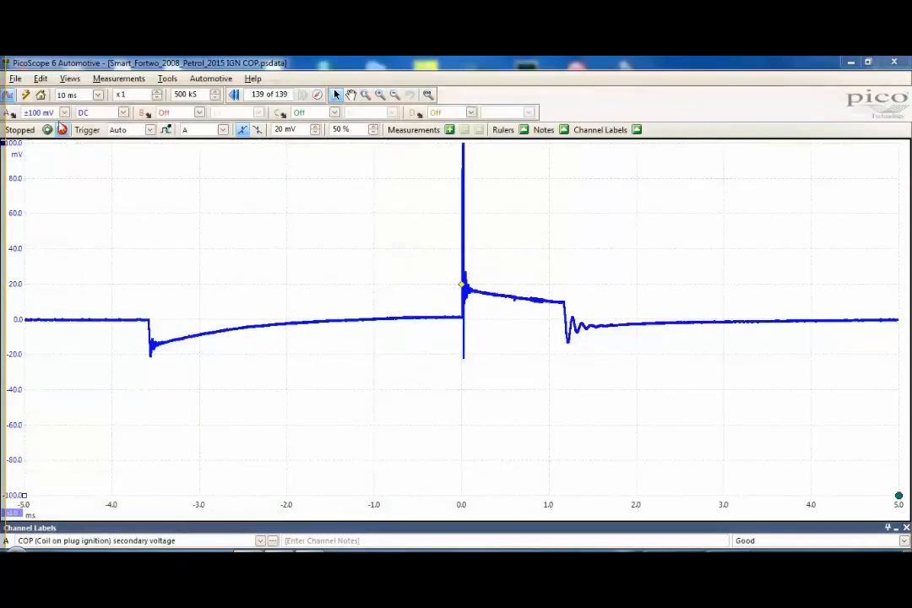
Step: Show the Details dialog with Vehicle entries Smart, Fortwo, 451, 2008, Petrol, 3 cylinders
{"action": "left_click", "coordinate": [13, 77]}
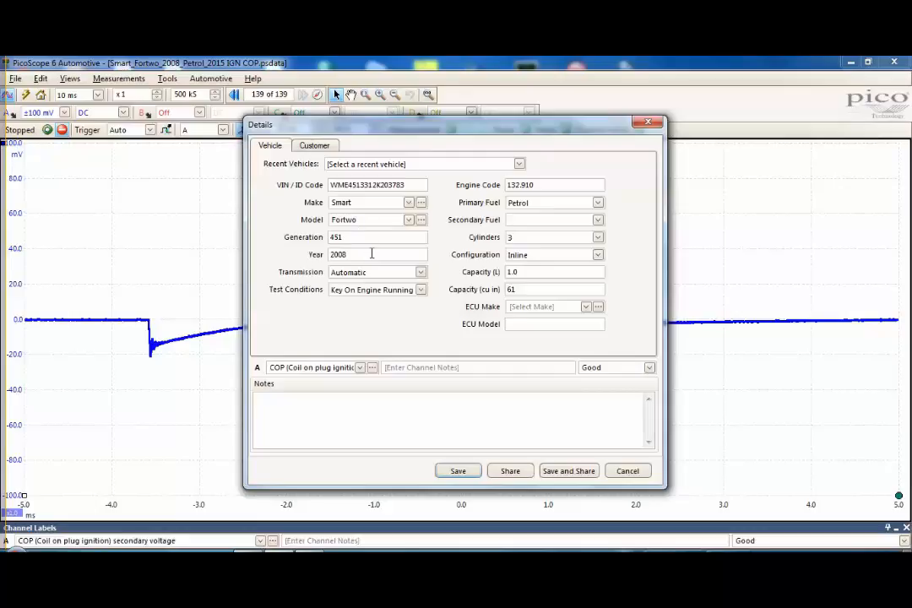
{"action": "mouse_move", "coordinate": [384, 271]}
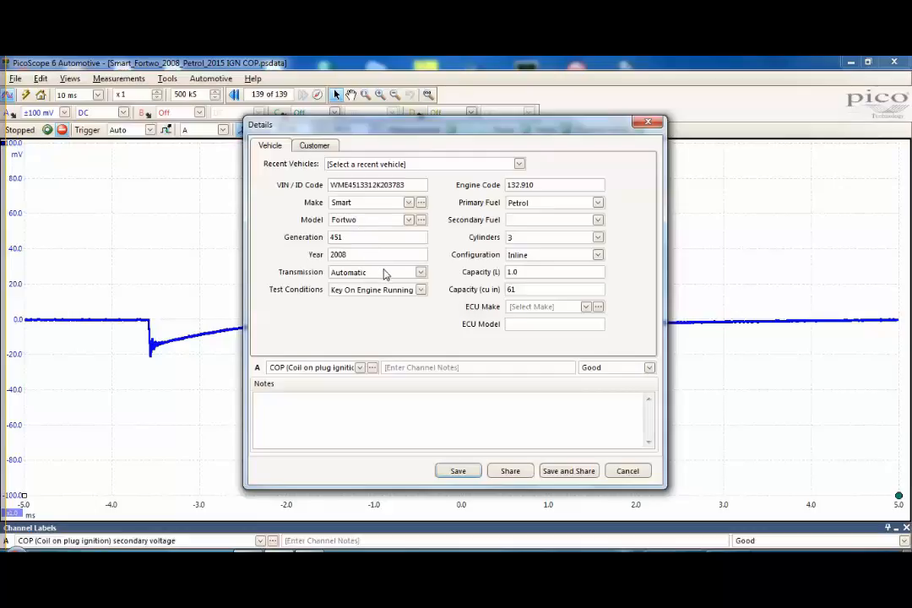
{"action": "mouse_move", "coordinate": [565, 204]}
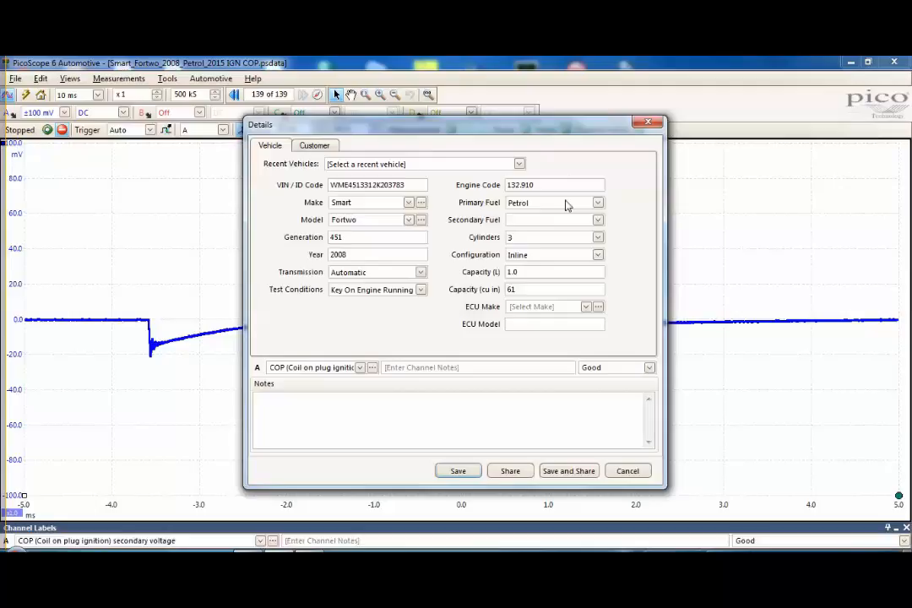
{"action": "mouse_move", "coordinate": [572, 240]}
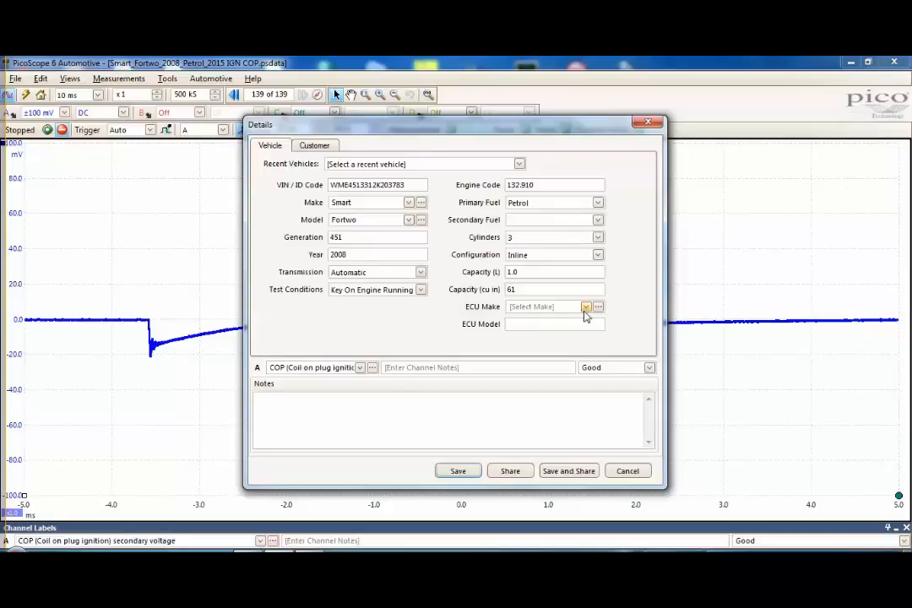
Step: Choose Bosch as the ECU make, then Save and Share, bringing up the Save As dialog
{"action": "left_click", "coordinate": [585, 307]}
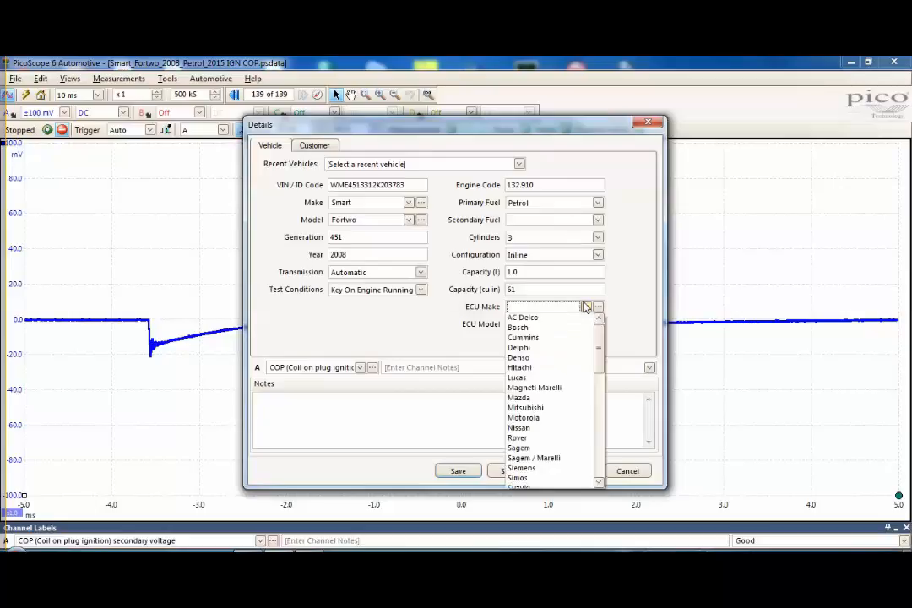
{"action": "left_click", "coordinate": [516, 328]}
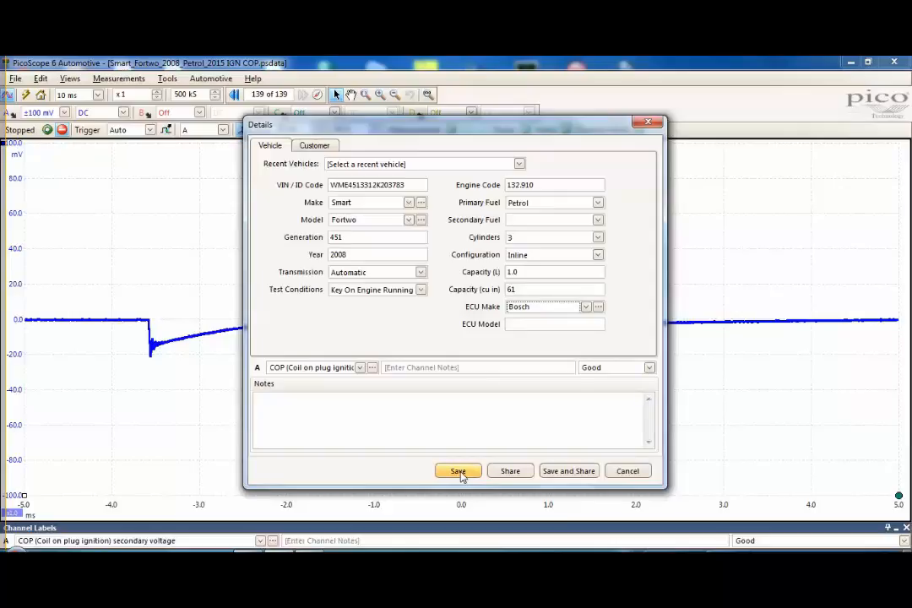
{"action": "mouse_move", "coordinate": [510, 469]}
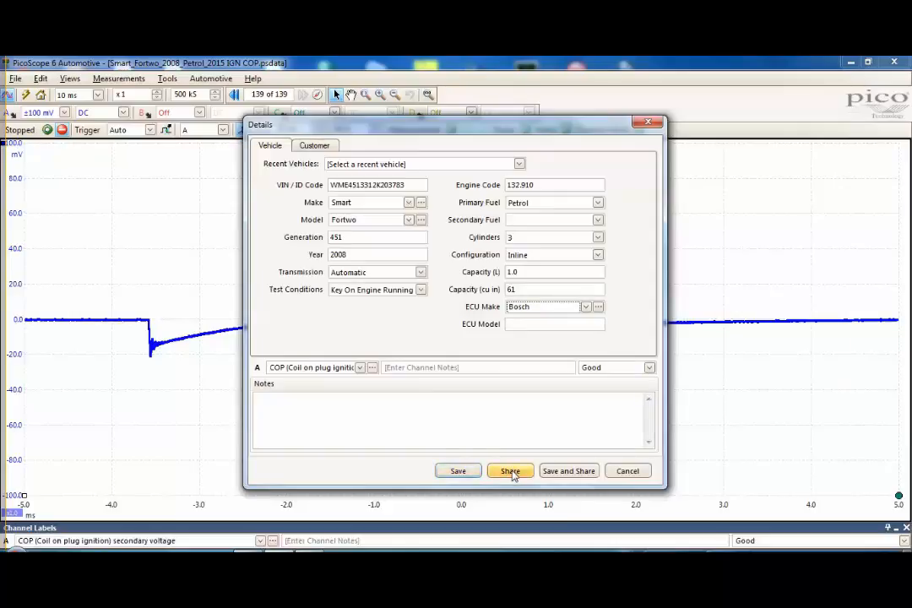
{"action": "mouse_move", "coordinate": [567, 469]}
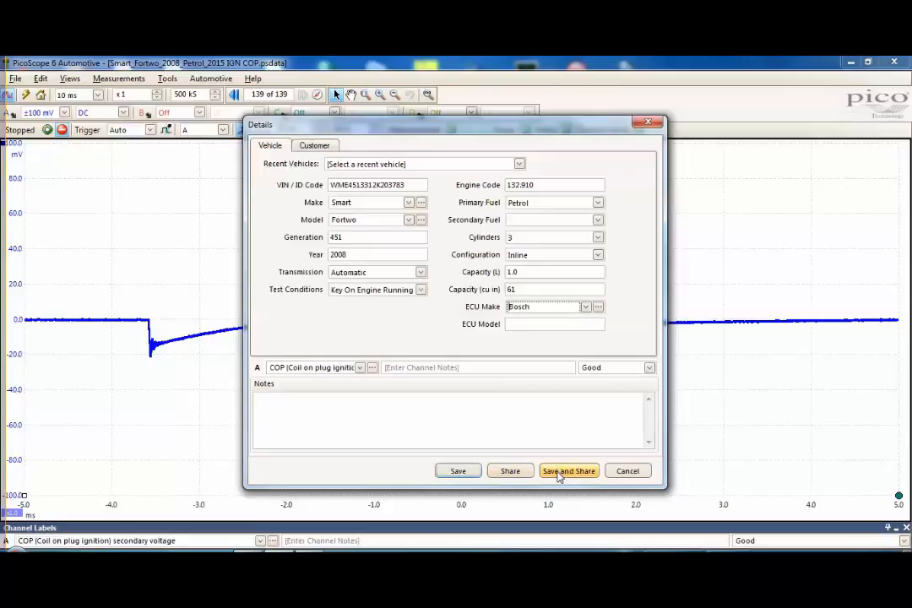
{"action": "left_click", "coordinate": [567, 470]}
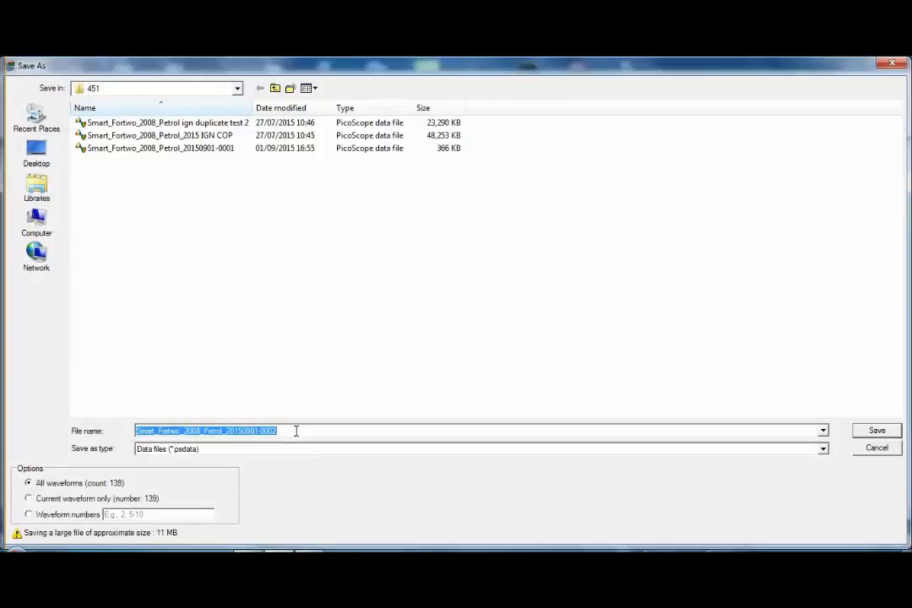
{"action": "mouse_move", "coordinate": [455, 464]}
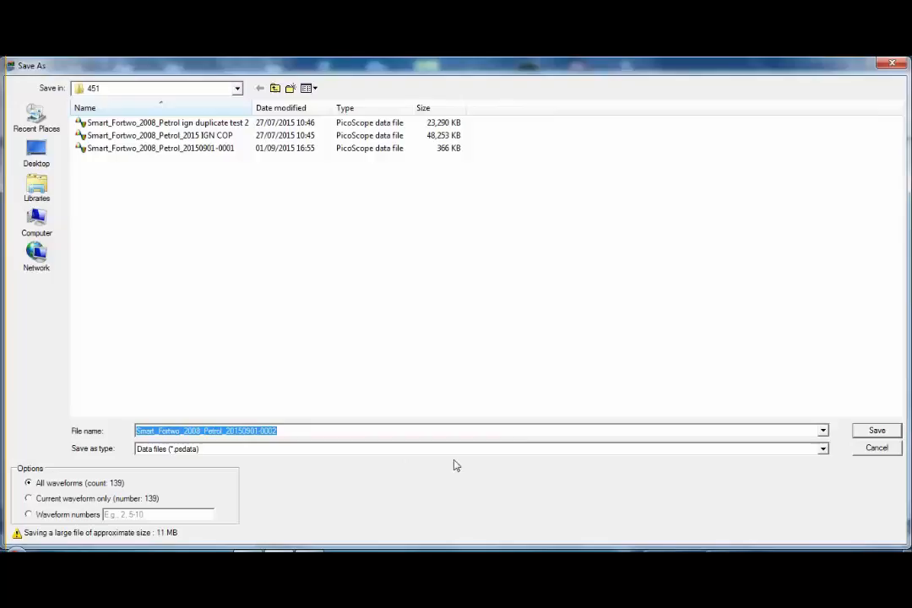
{"action": "mouse_move", "coordinate": [751, 459]}
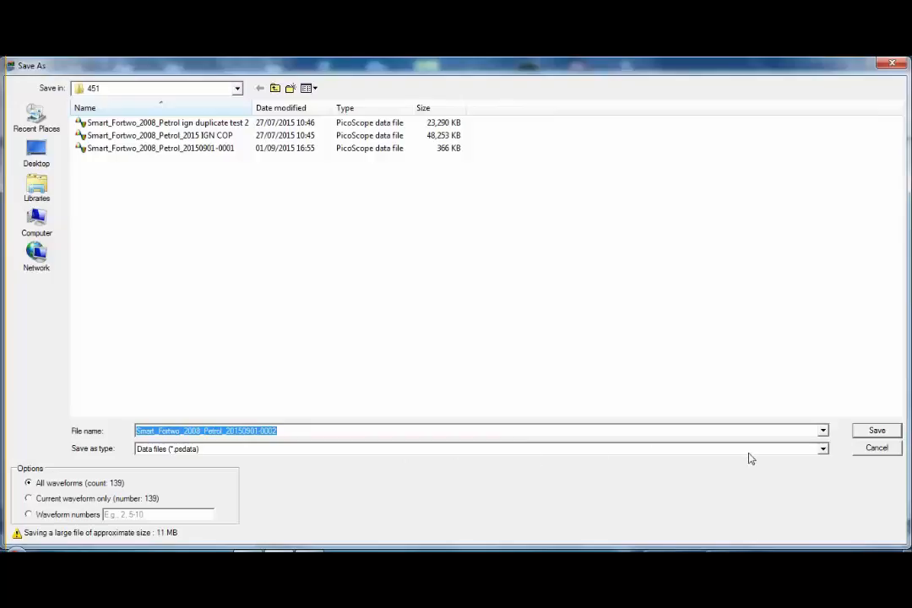
{"action": "mouse_move", "coordinate": [733, 461]}
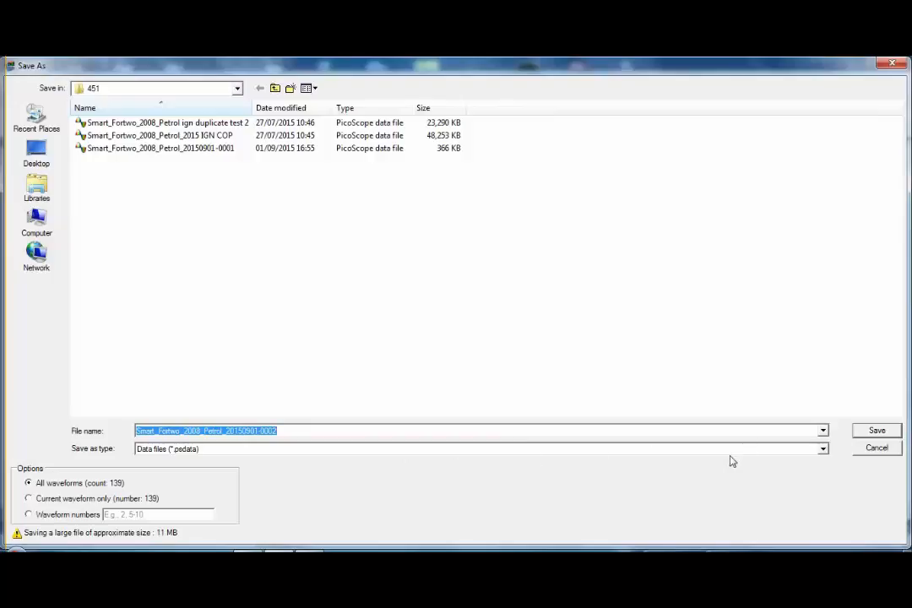
{"action": "mouse_move", "coordinate": [322, 526]}
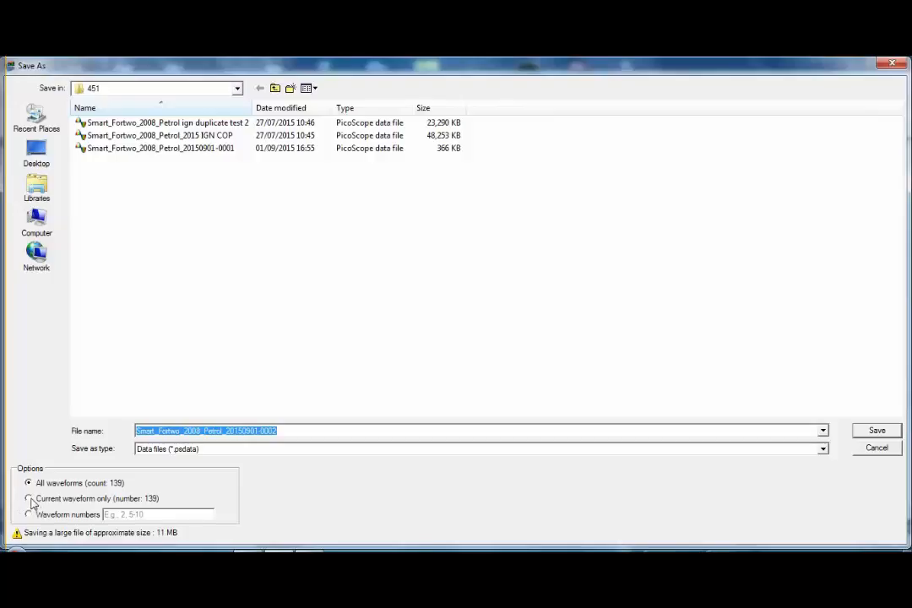
{"action": "left_click", "coordinate": [31, 498]}
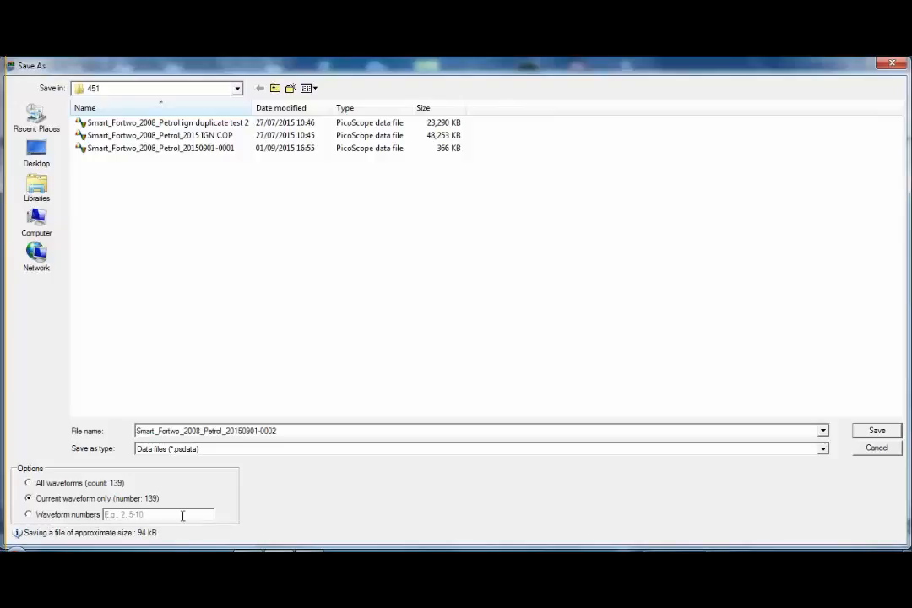
{"action": "mouse_move", "coordinate": [885, 422]}
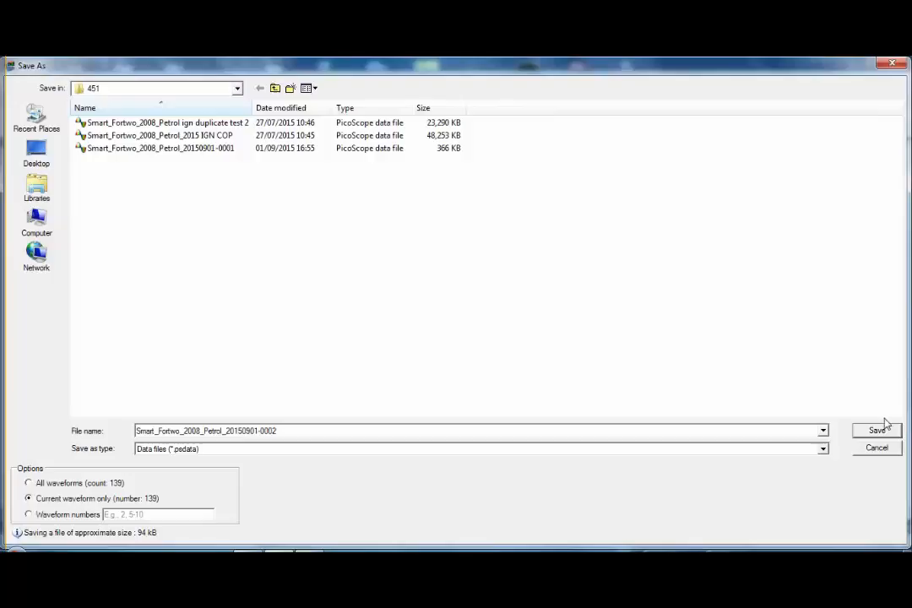
{"action": "left_click", "coordinate": [876, 430]}
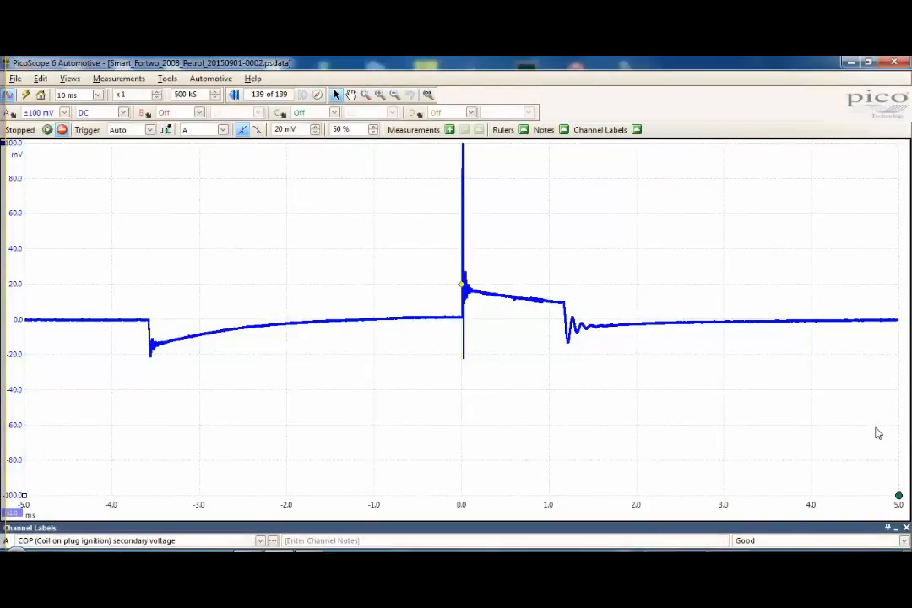
{"action": "mouse_move", "coordinate": [608, 401]}
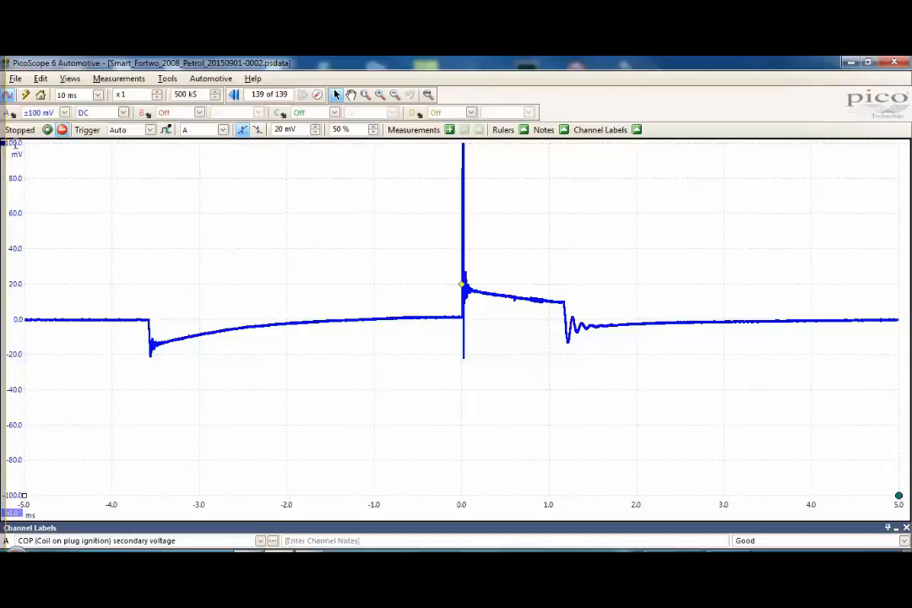
Step: Reopen the Waveform Library window from the toolbar, with blank search options
{"action": "left_click", "coordinate": [14, 78]}
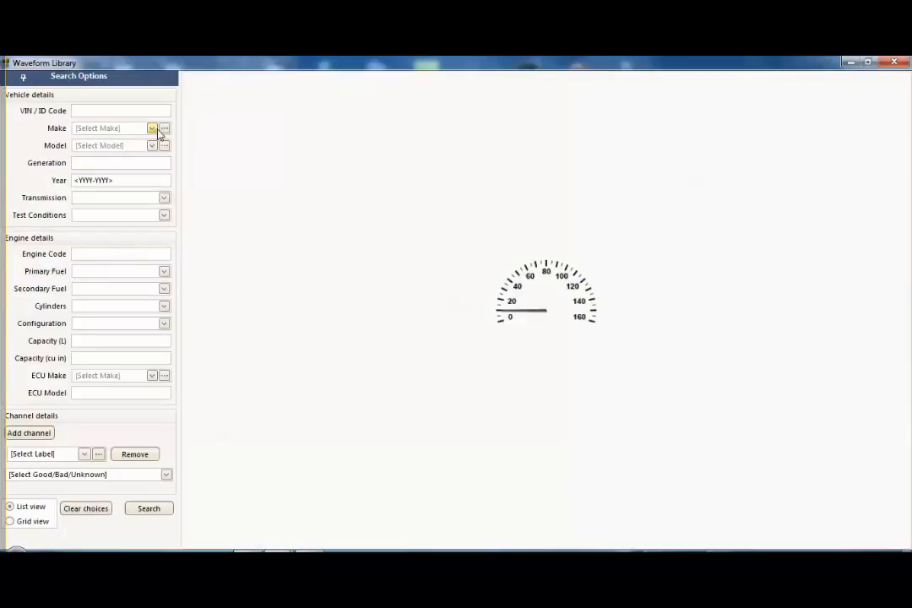
Step: Filter the library to make Smart, model Fortwo, narrowing results to 11 of 1892 waveforms
{"action": "left_click", "coordinate": [152, 128]}
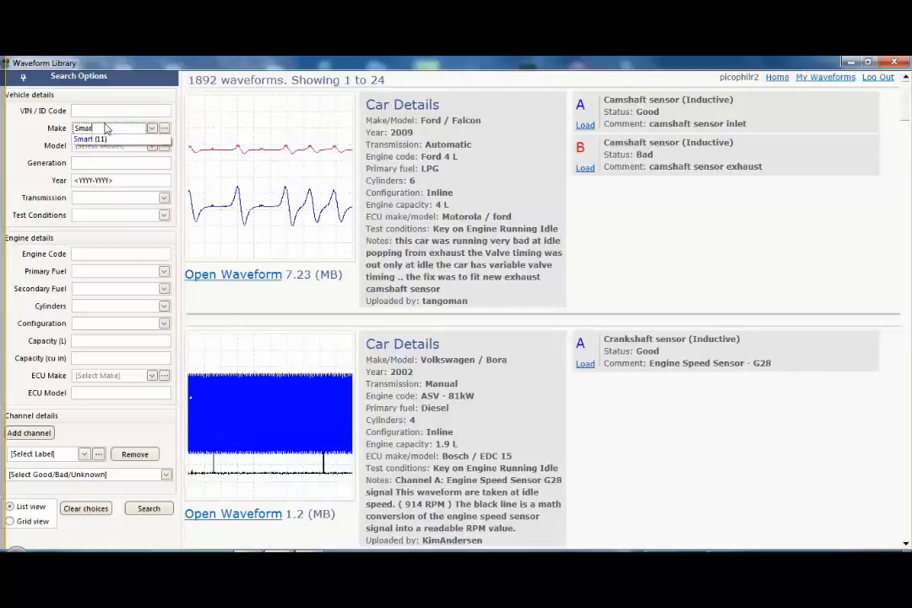
{"action": "left_click", "coordinate": [83, 139]}
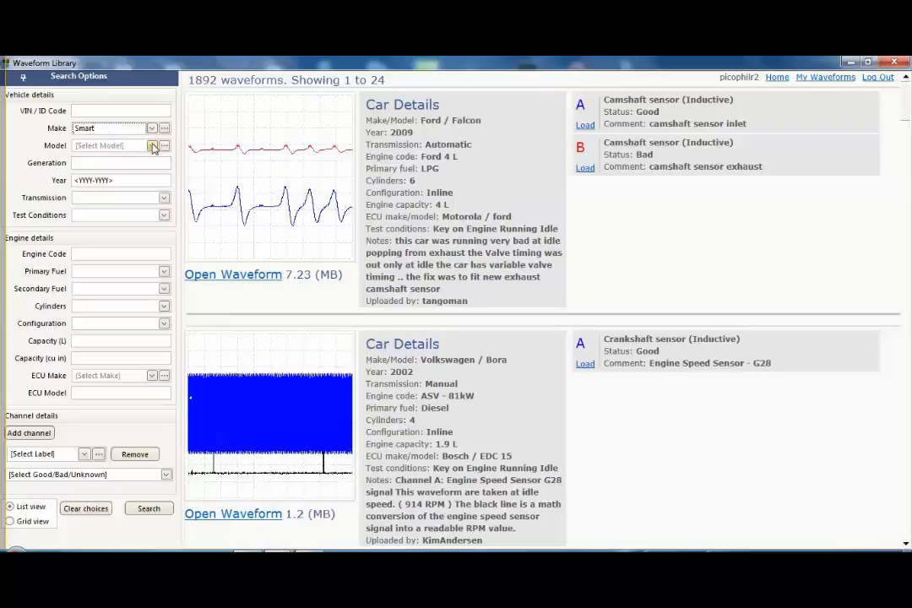
{"action": "left_click", "coordinate": [152, 145]}
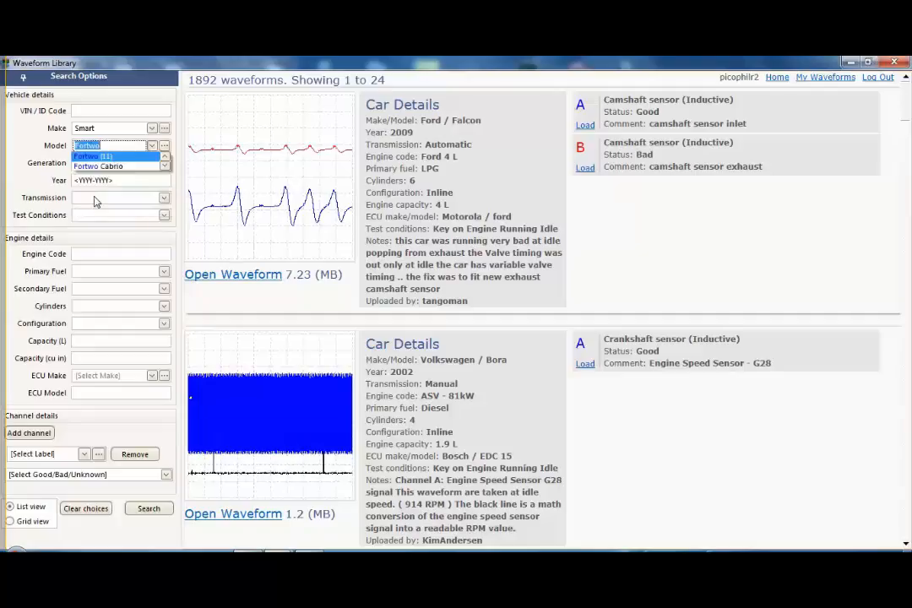
{"action": "left_click", "coordinate": [149, 506]}
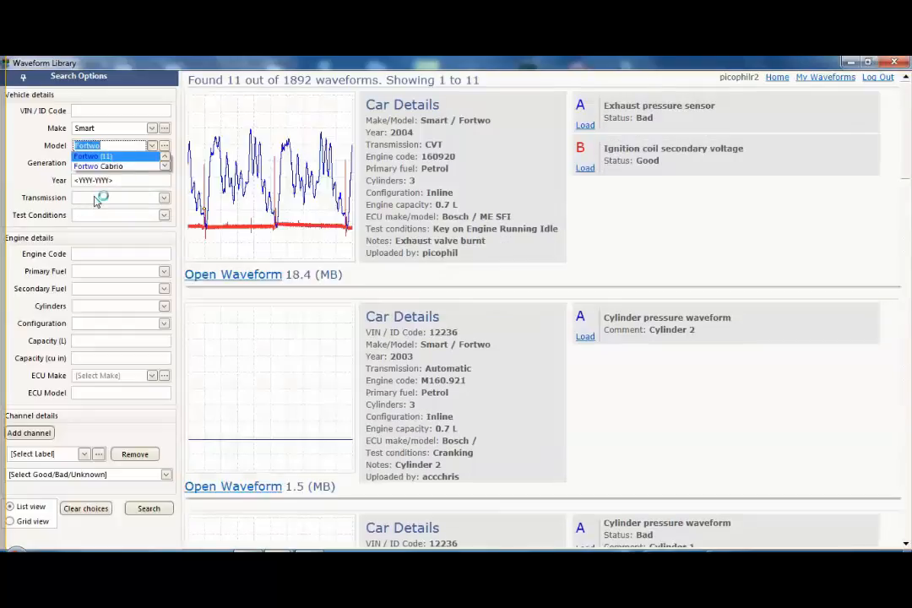
{"action": "mouse_move", "coordinate": [94, 201]}
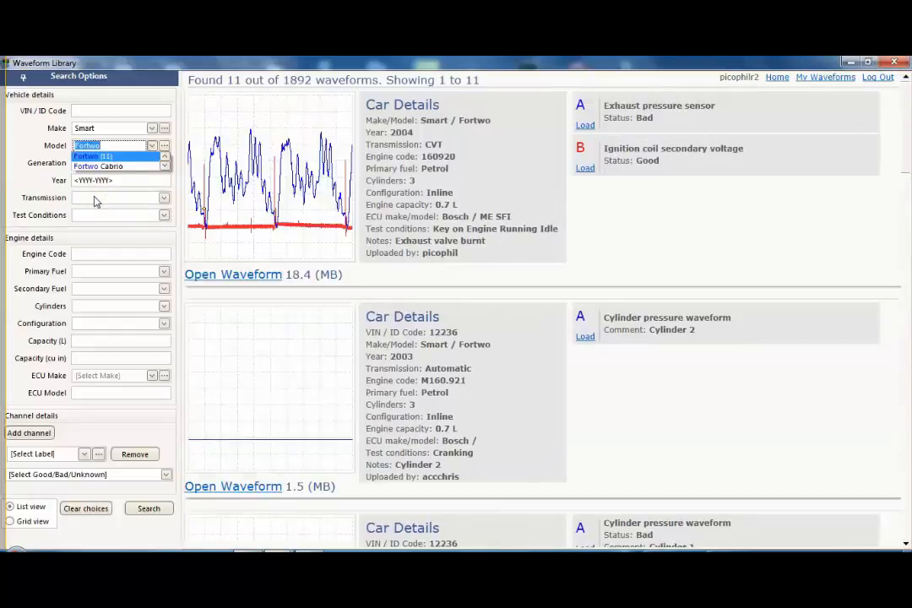
{"action": "mouse_move", "coordinate": [101, 306]}
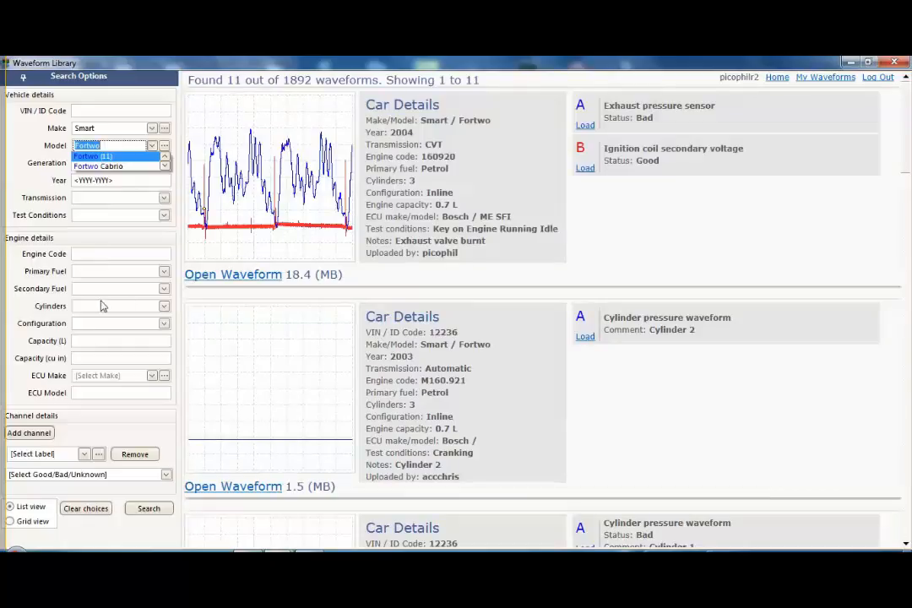
{"action": "mouse_move", "coordinate": [378, 293]}
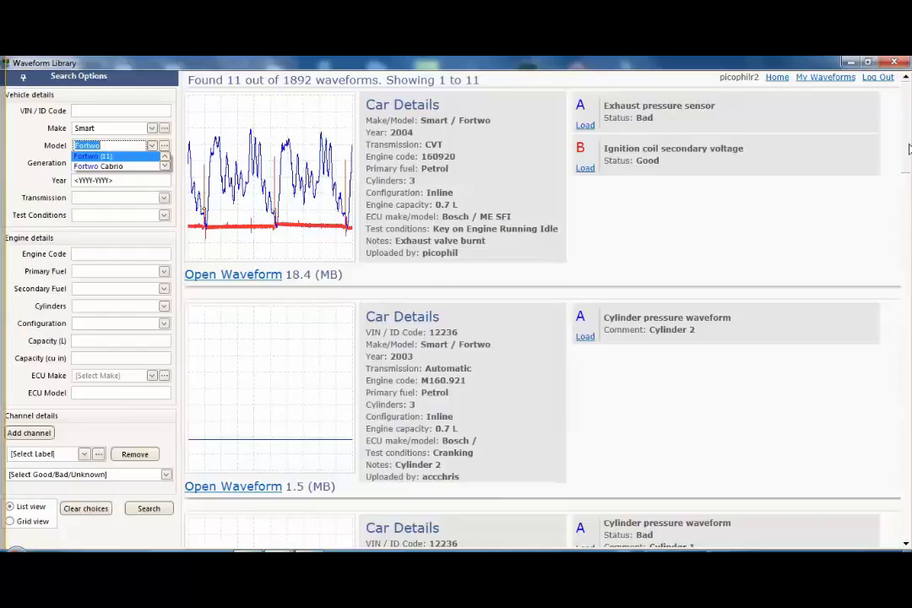
Step: Locate the 451 COP secondary voltage entry in the results and open that waveform
{"action": "scroll", "scroll_direction": "down", "scroll_amount": 3}
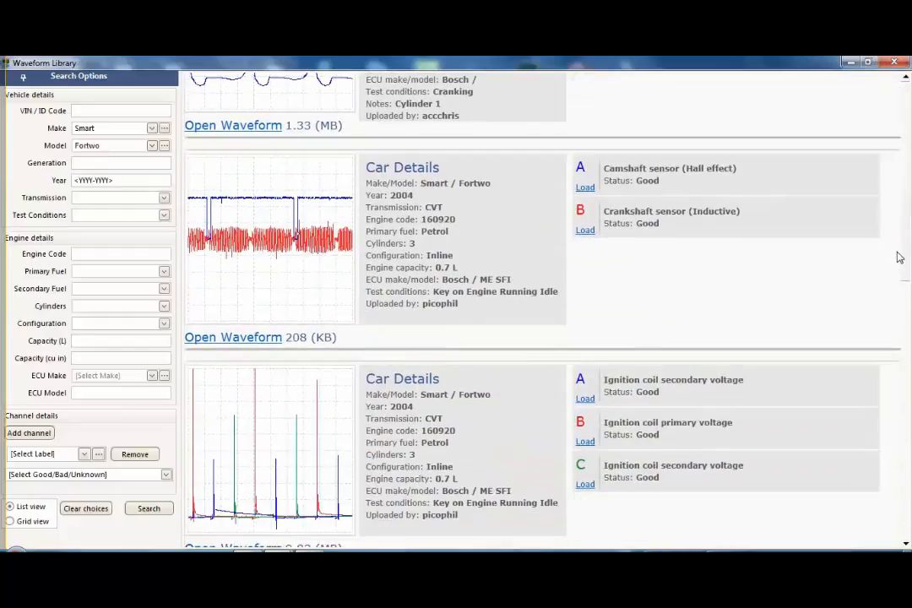
{"action": "scroll", "scroll_direction": "down", "scroll_amount": 3}
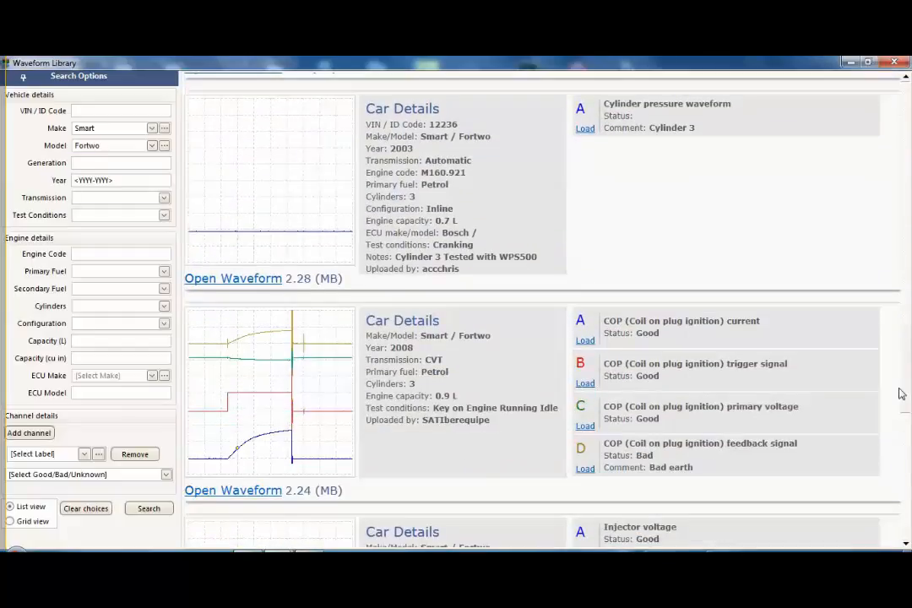
{"action": "scroll", "scroll_direction": "down", "scroll_amount": 3}
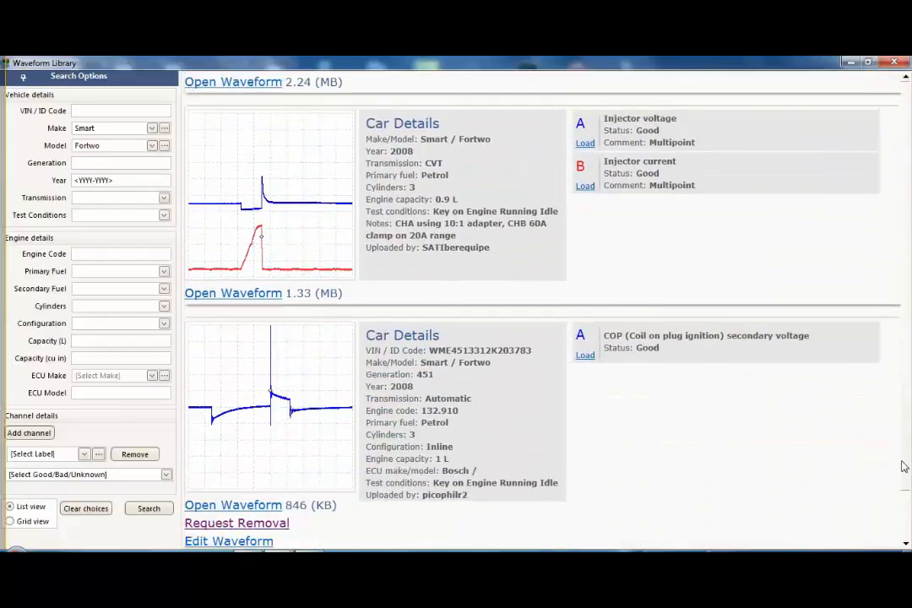
{"action": "mouse_move", "coordinate": [590, 458]}
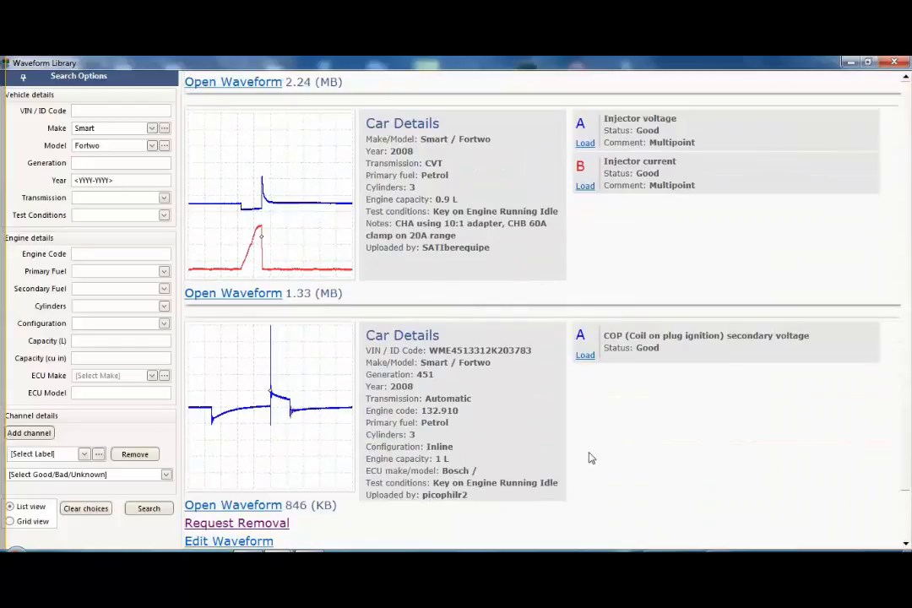
{"action": "mouse_move", "coordinate": [364, 483]}
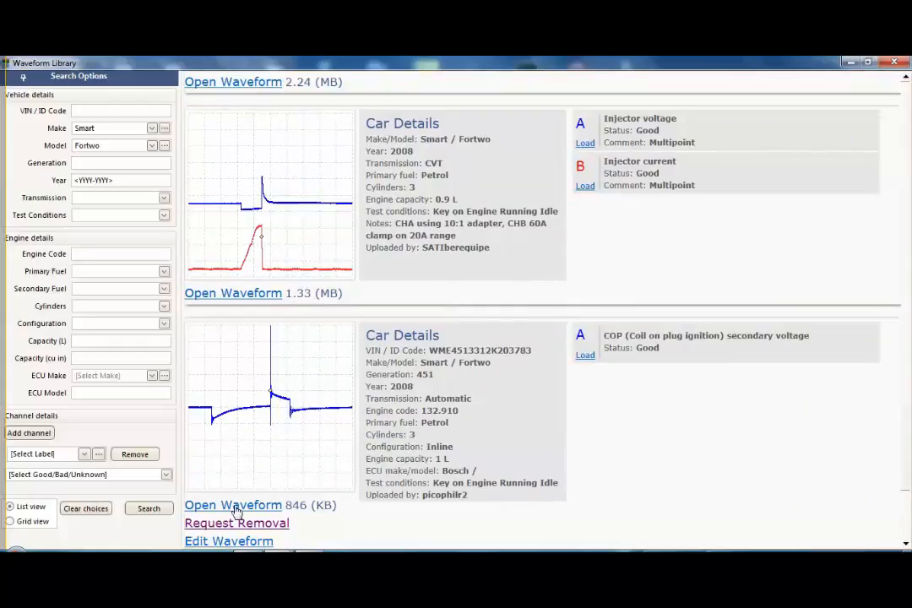
{"action": "mouse_move", "coordinate": [291, 533]}
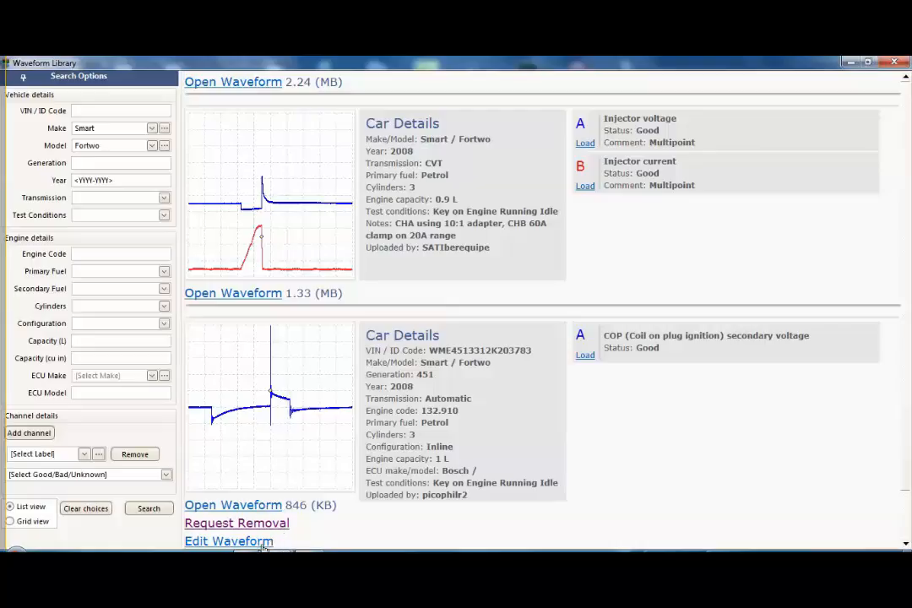
{"action": "mouse_move", "coordinate": [382, 481]}
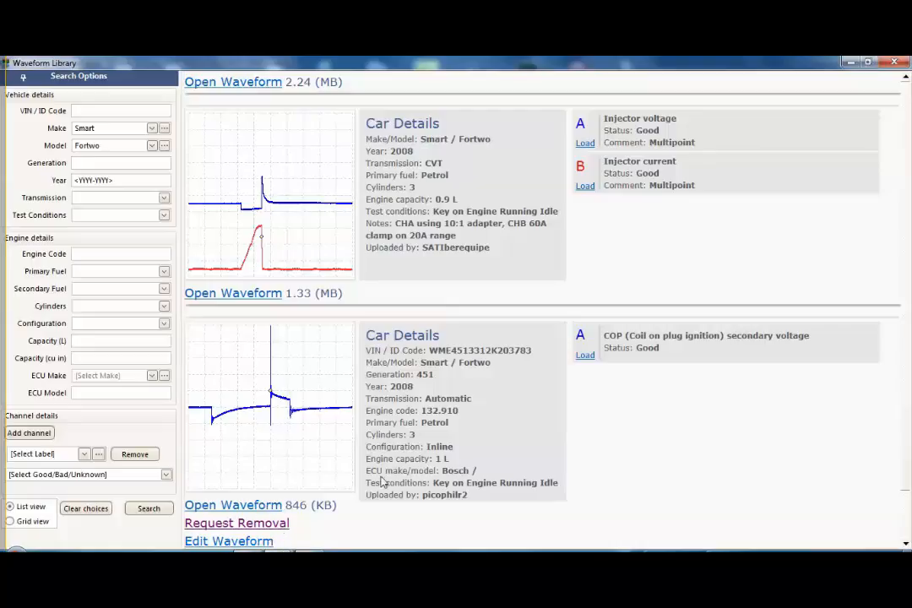
{"action": "mouse_move", "coordinate": [496, 403]}
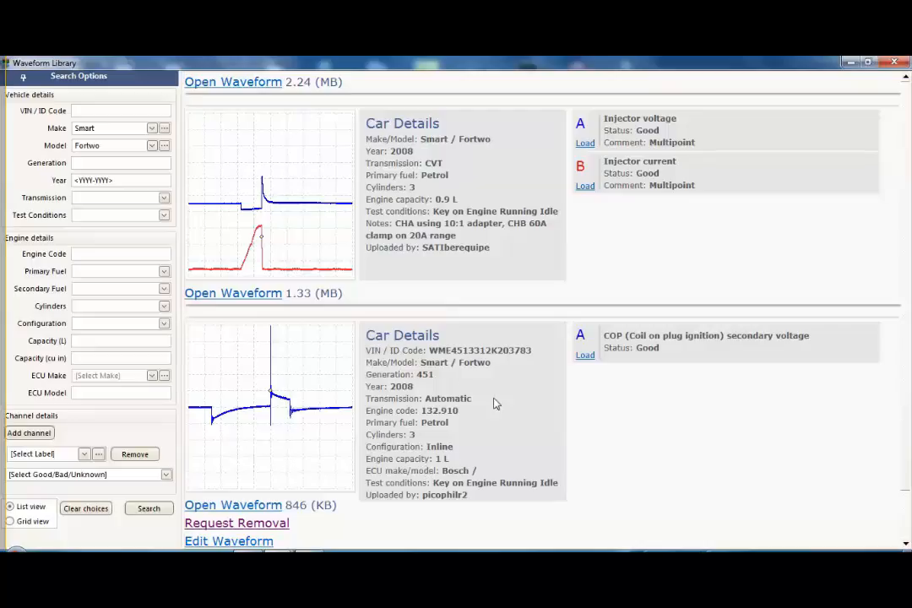
{"action": "mouse_move", "coordinate": [473, 421]}
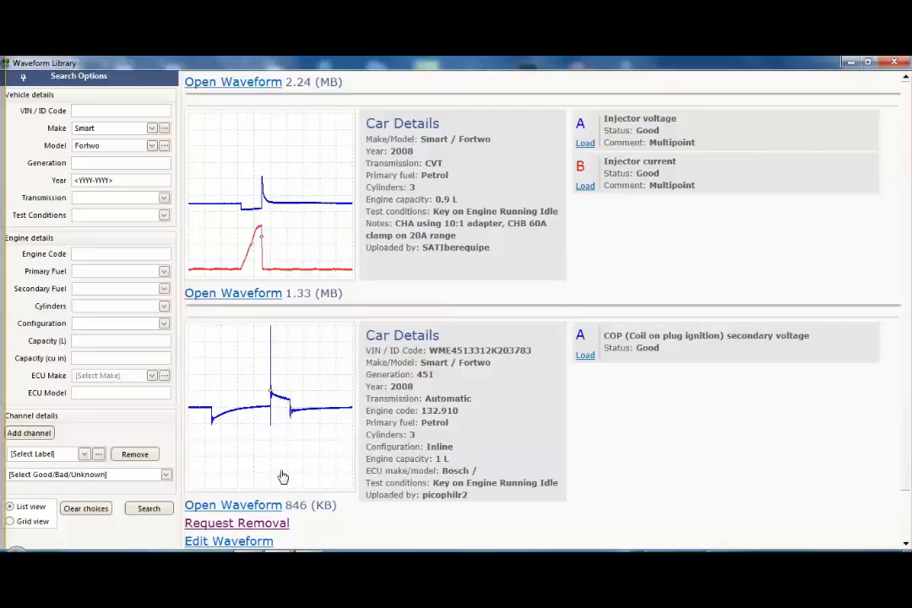
{"action": "mouse_move", "coordinate": [233, 503]}
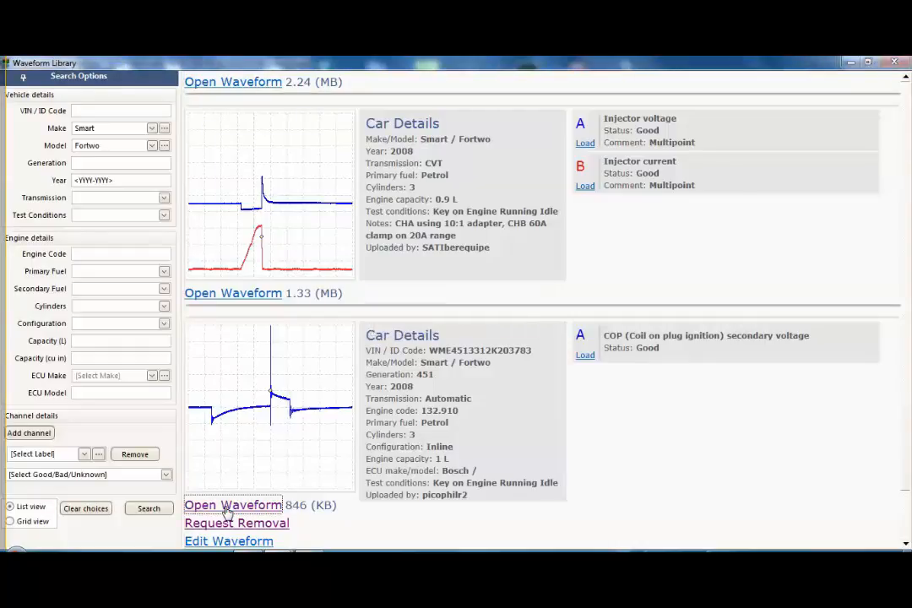
{"action": "mouse_move", "coordinate": [891, 115]}
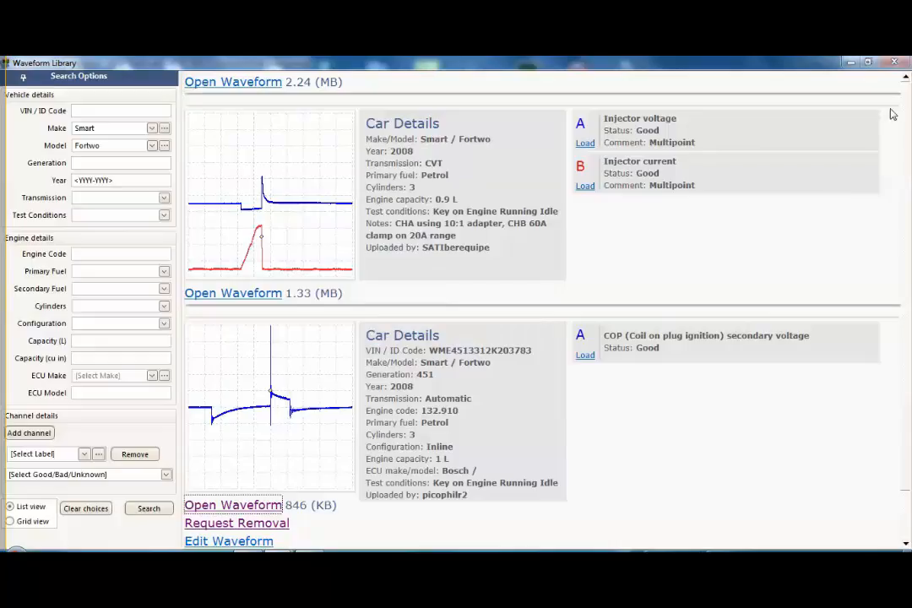
{"action": "left_click", "coordinate": [233, 503]}
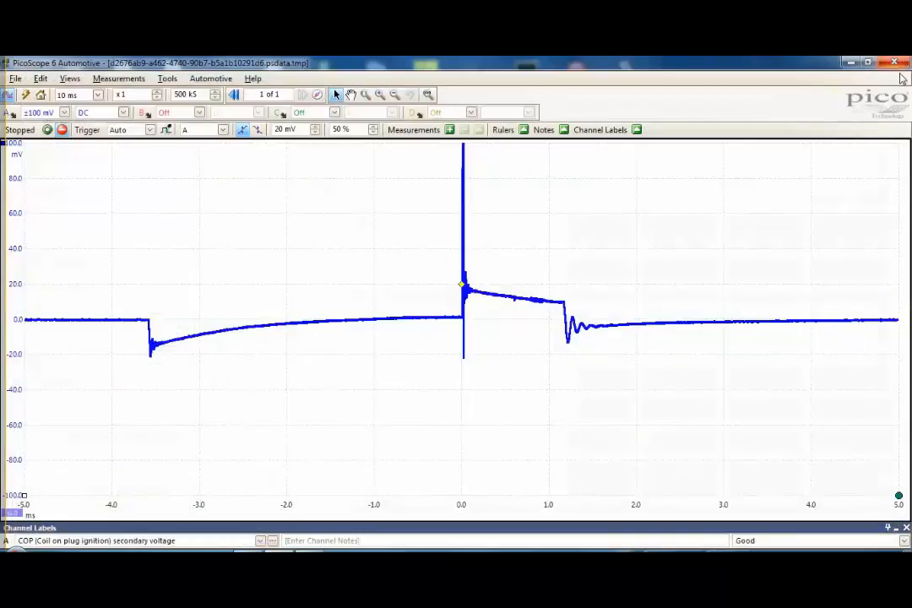
{"action": "mouse_move", "coordinate": [844, 169]}
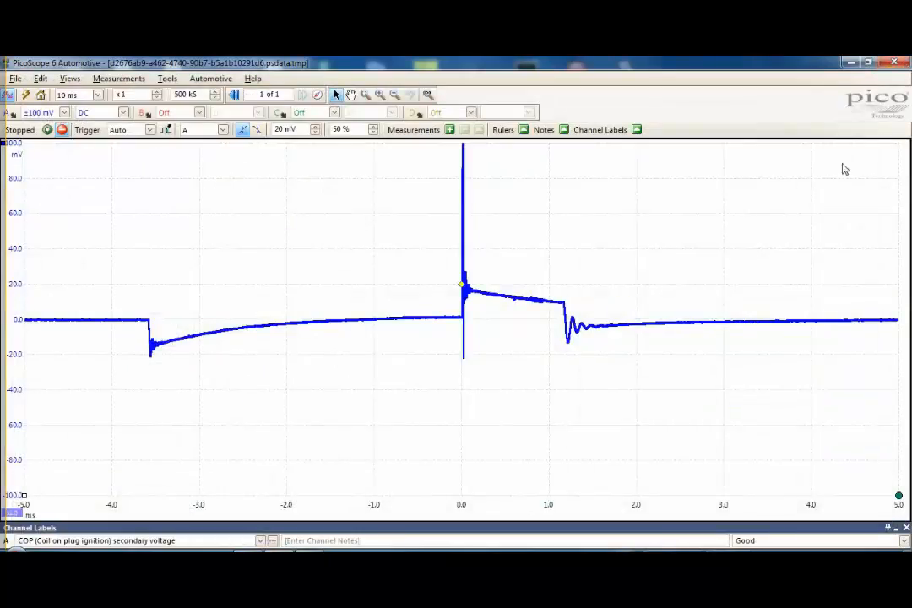